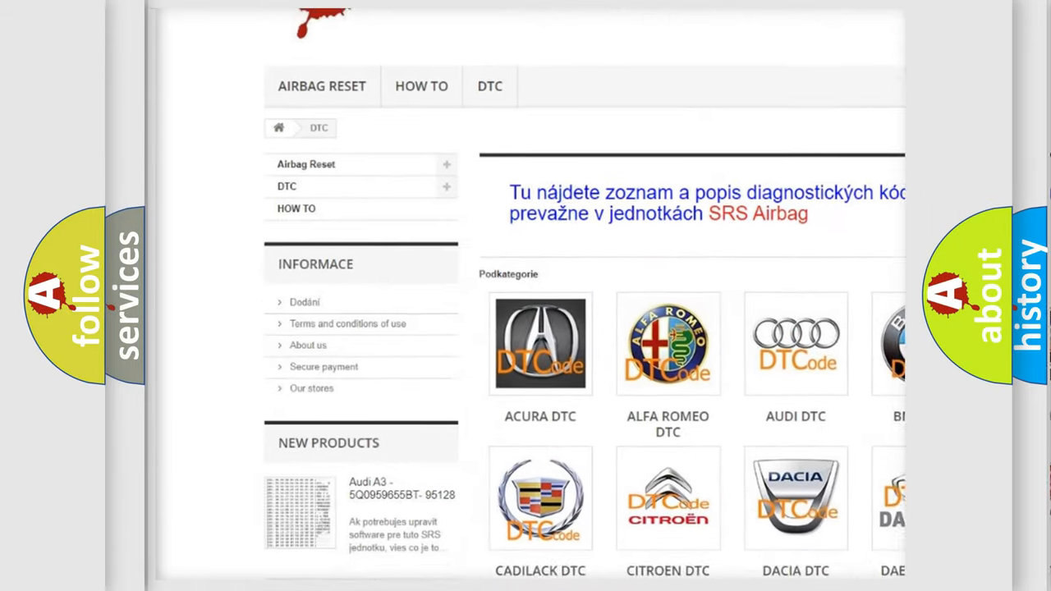
scroll(down, 3)
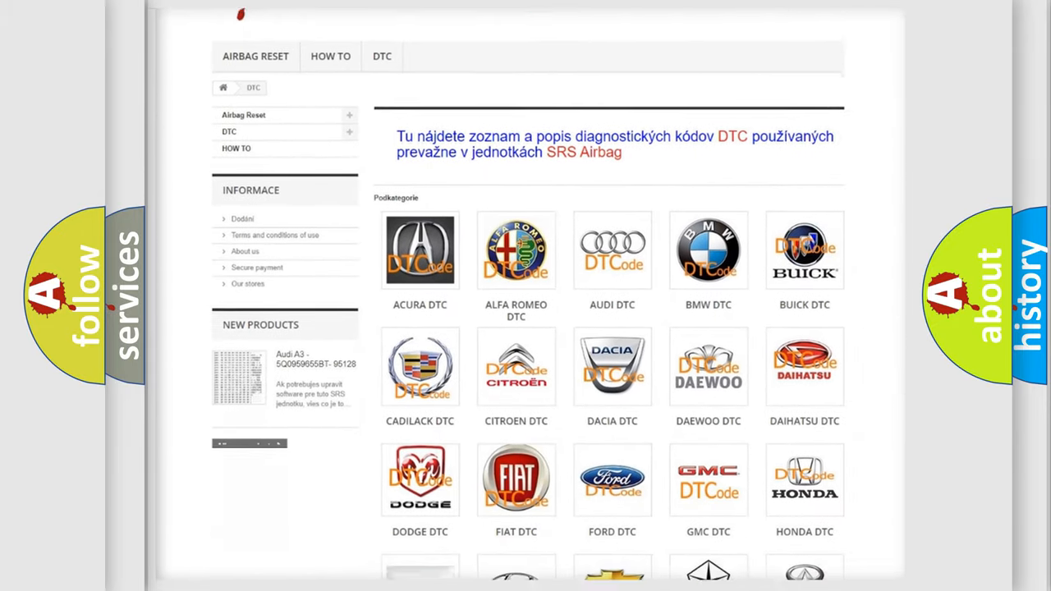
scroll(down, 3)
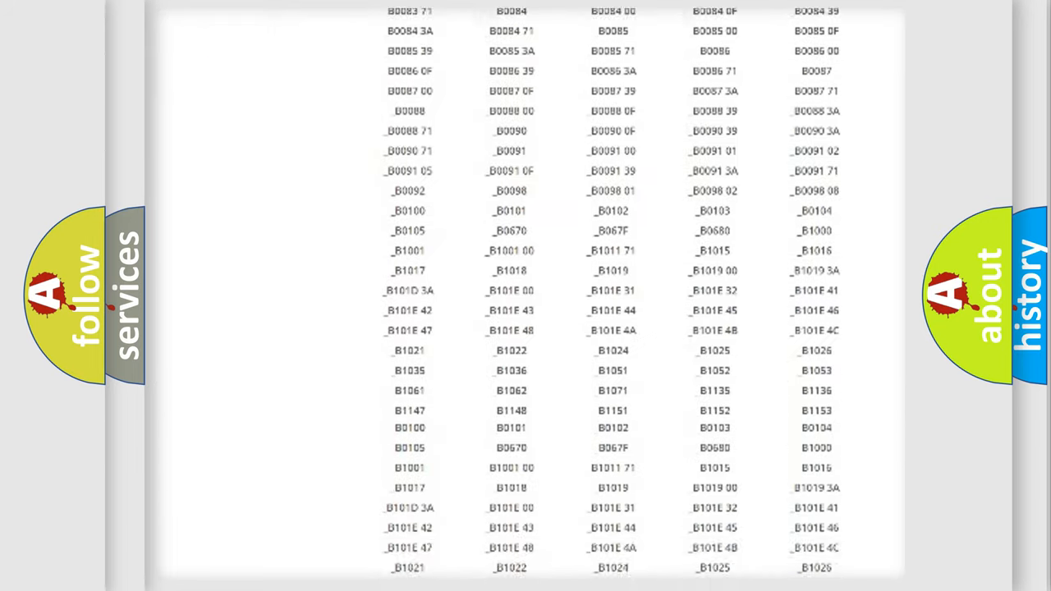
scroll(up, 3)
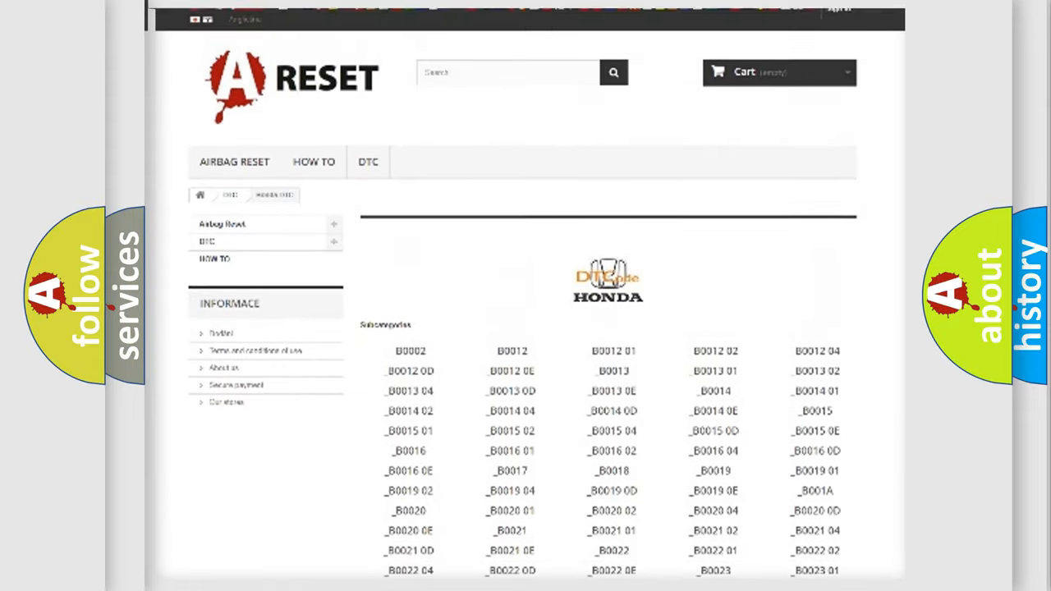